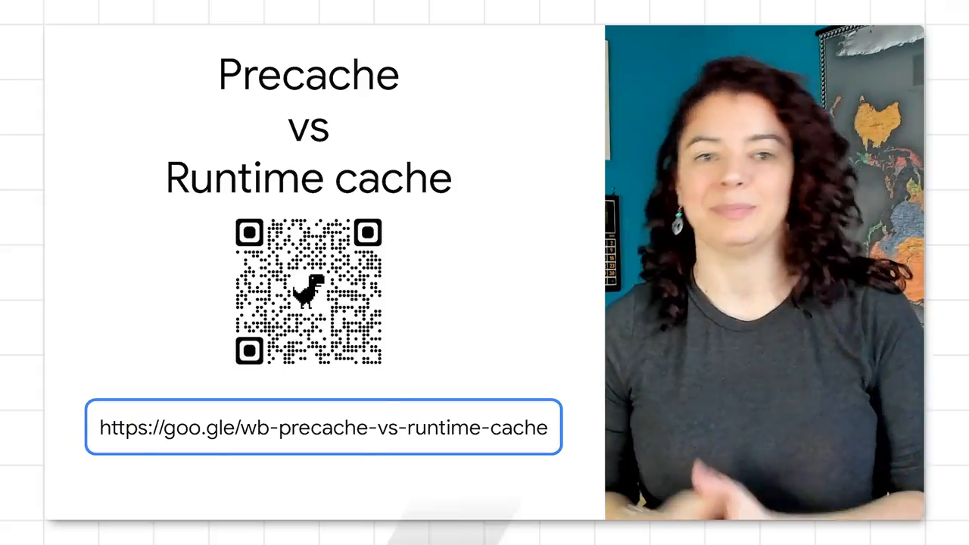
key(Right)
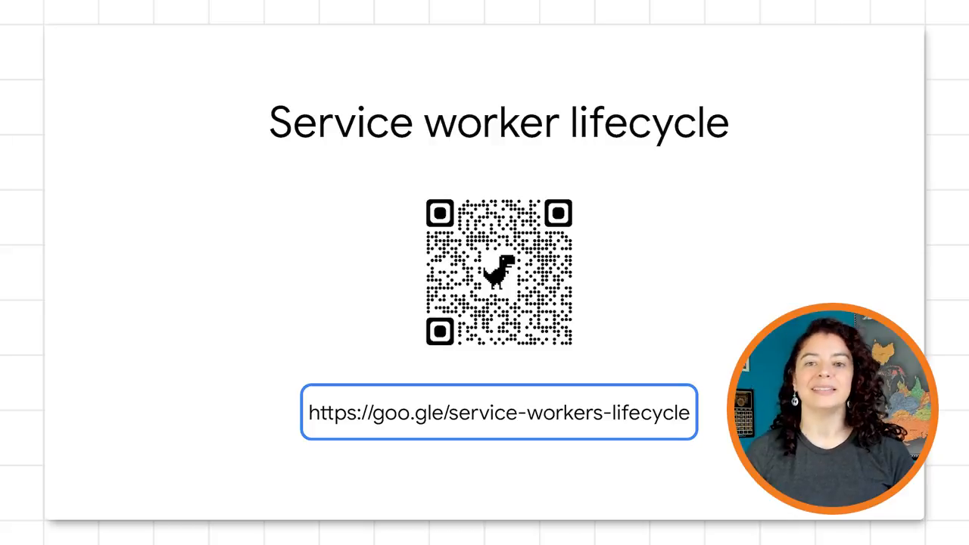
key(Right)
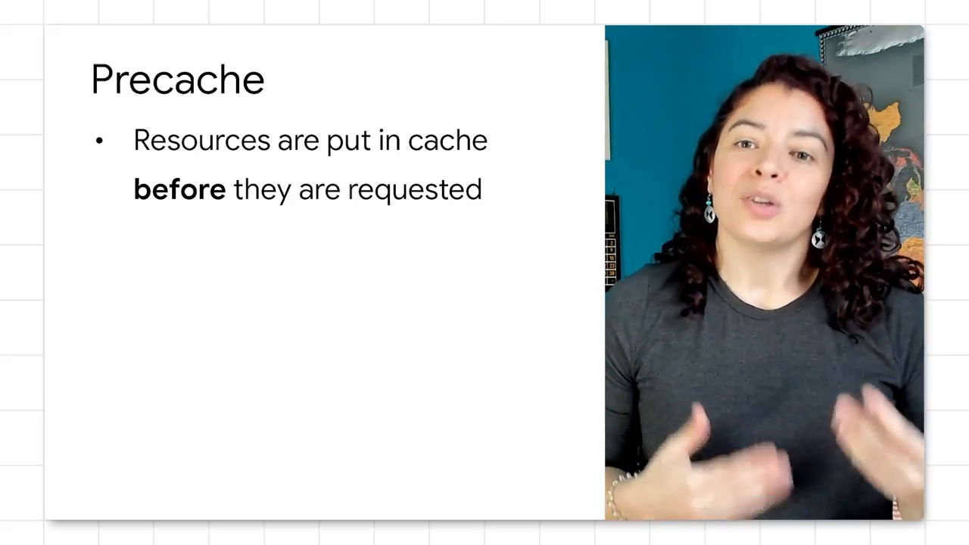